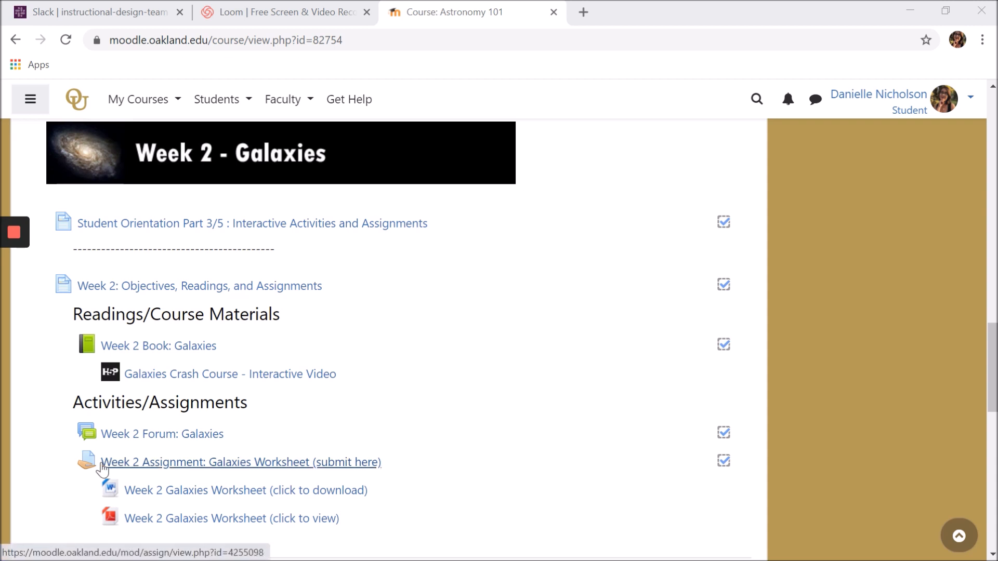
# Open the 'Week 2 Assignment: Galaxies Worksheet (submit here)' link on the course page
pyautogui.click(240, 462)
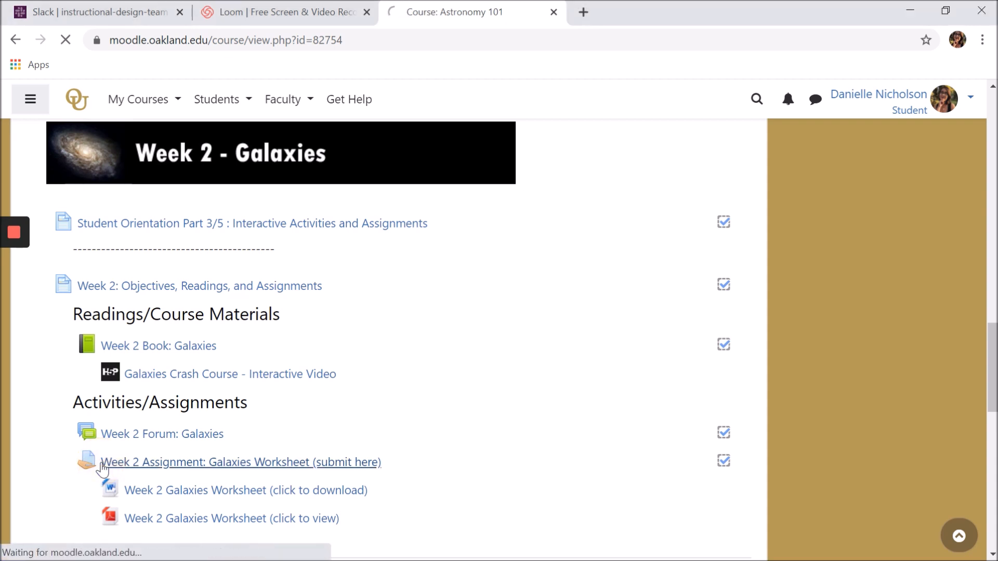
pyautogui.click(241, 462)
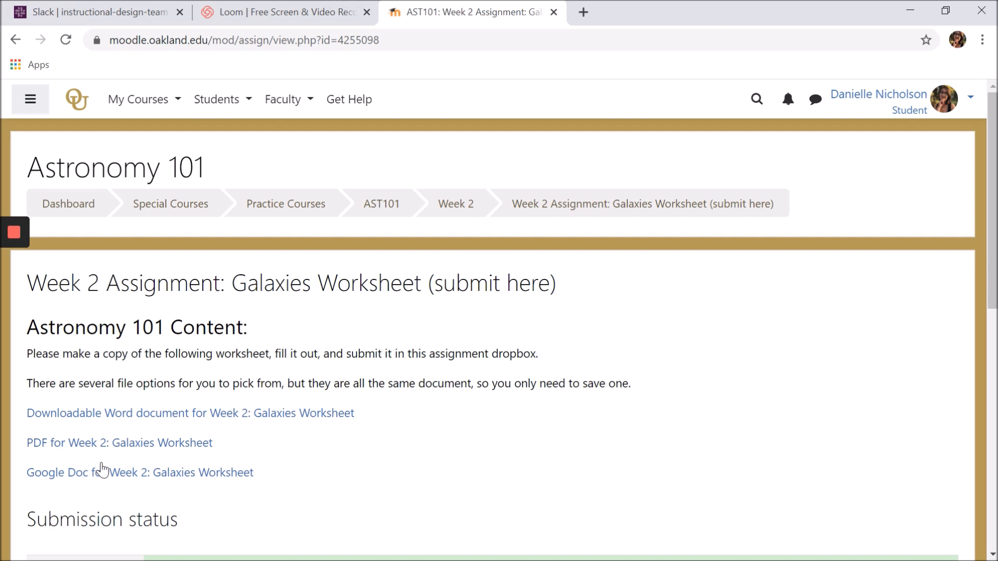
pyautogui.moveTo(428, 436)
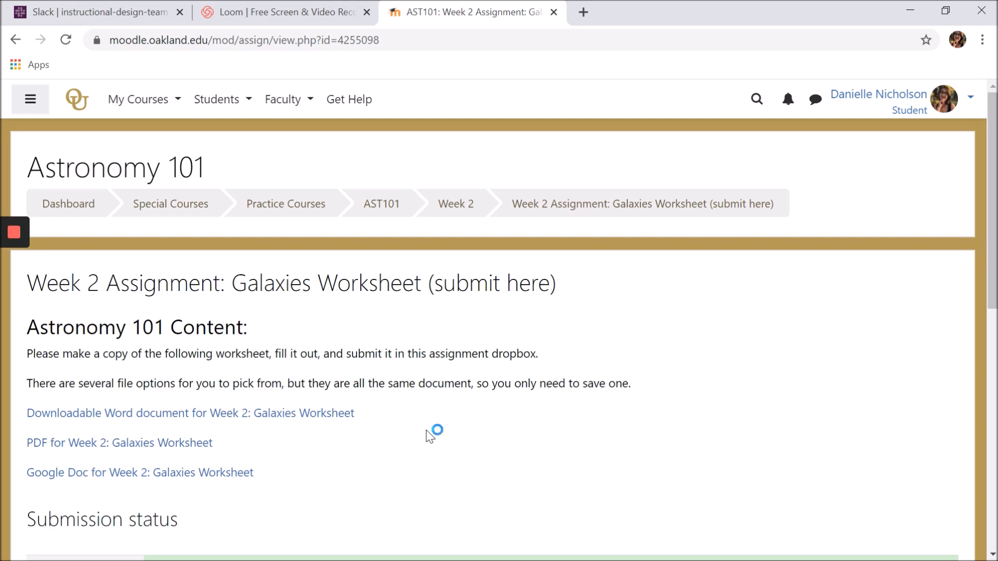
pyautogui.moveTo(354, 450)
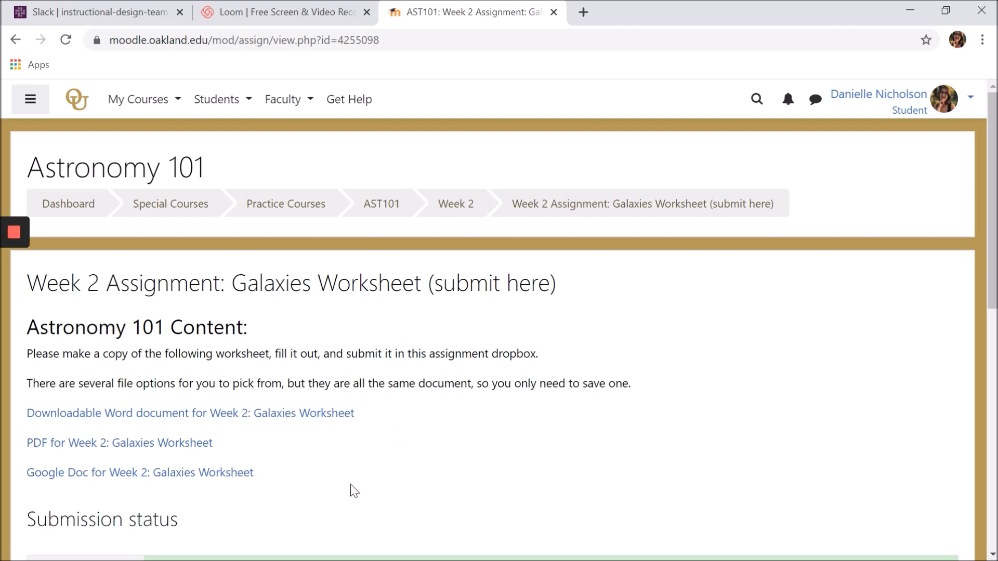
pyautogui.moveTo(350, 430)
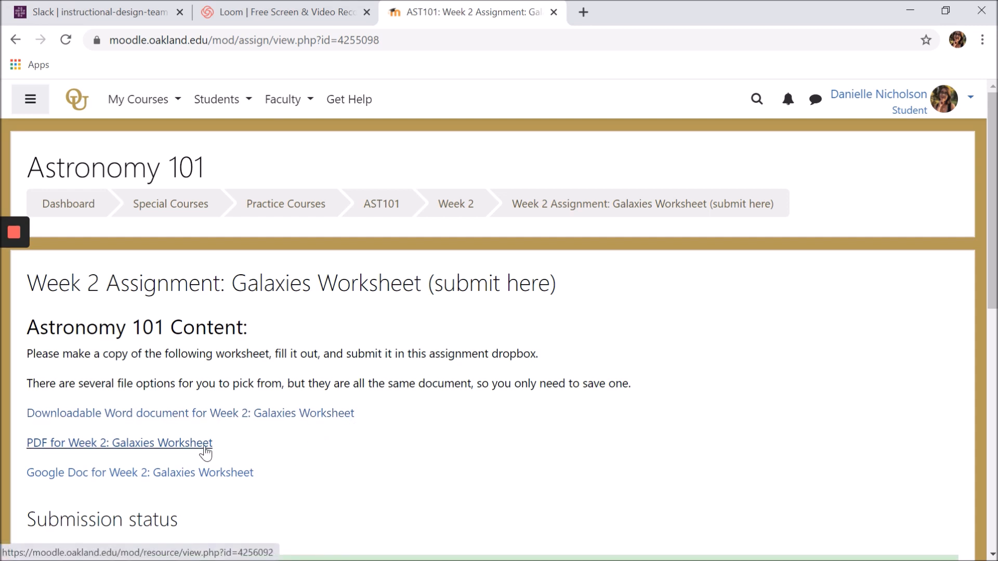
pyautogui.moveTo(219, 472)
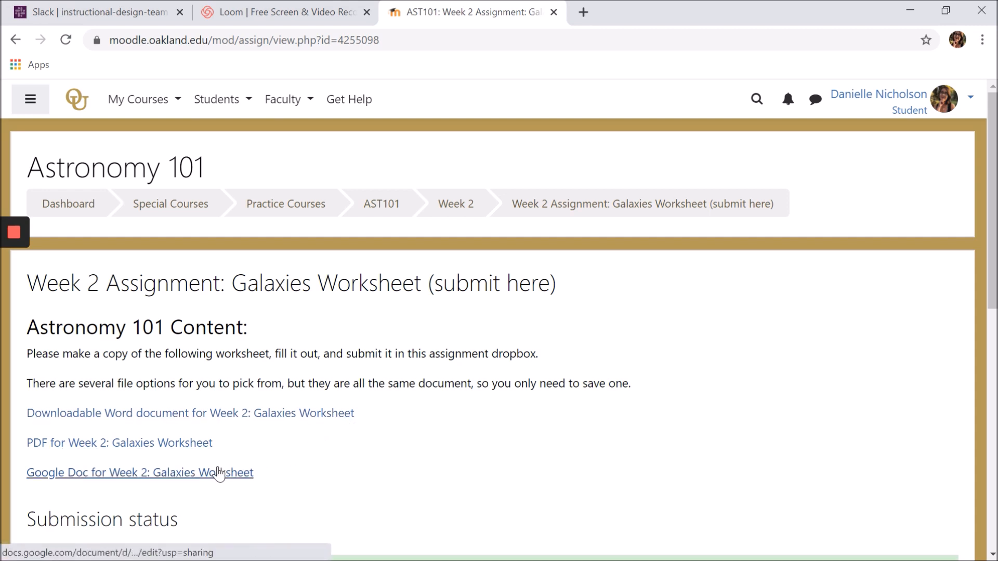
pyautogui.moveTo(273, 452)
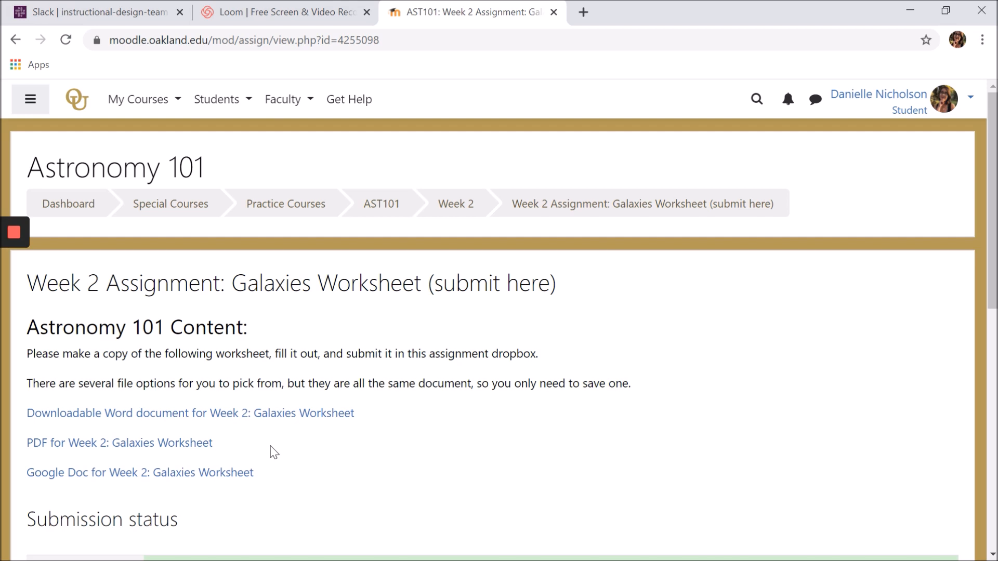
# Go back to the Week 2 – Galaxies section via the breadcrumb
pyautogui.click(455, 204)
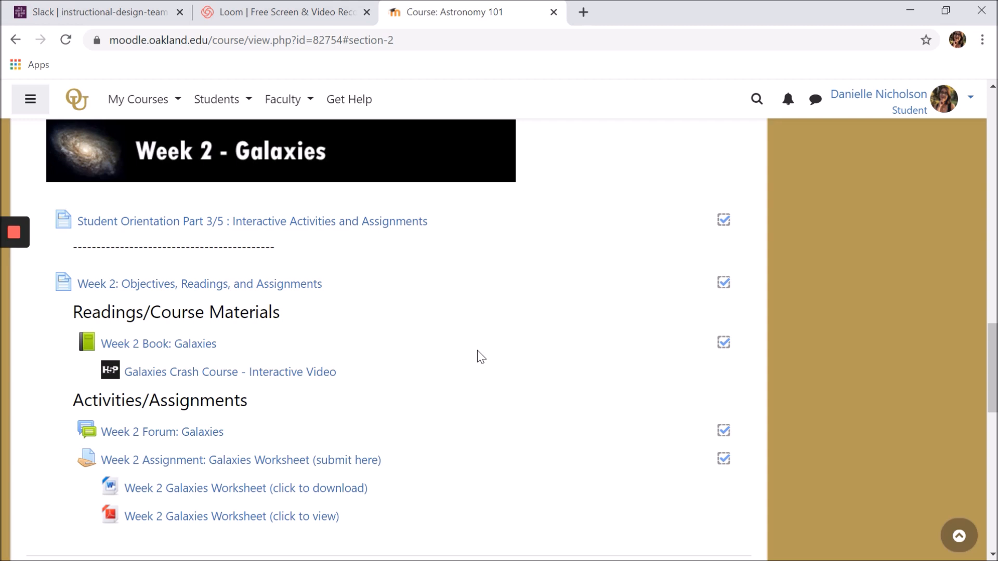
pyautogui.moveTo(312, 476)
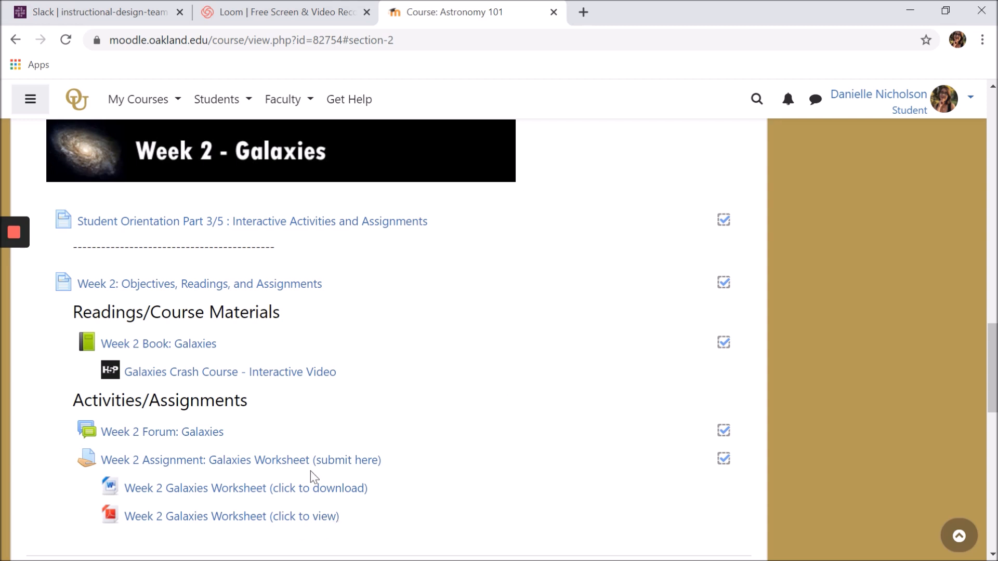
pyautogui.moveTo(398, 513)
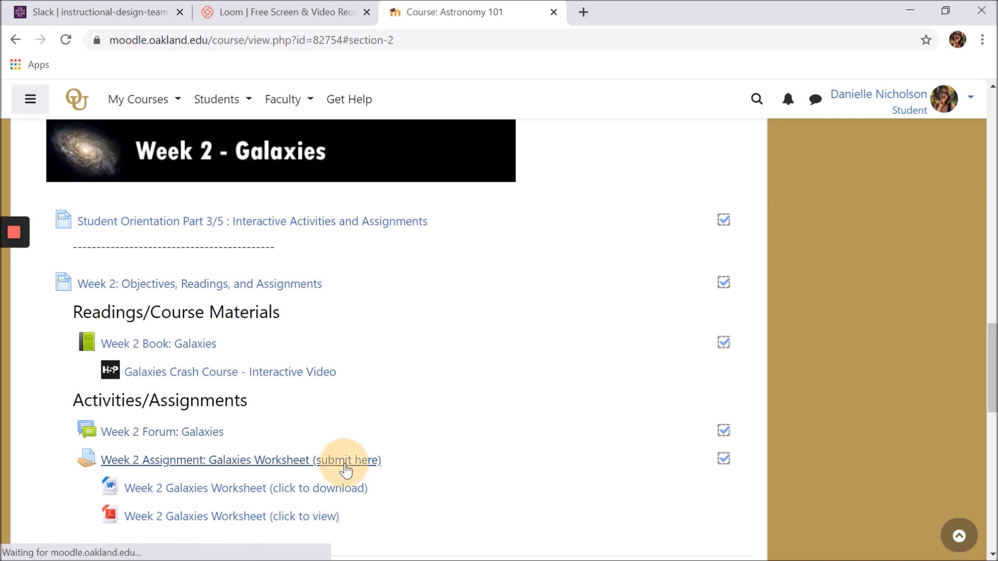
# Reopen the Galaxies Worksheet assignment and download its Word document version
pyautogui.click(240, 460)
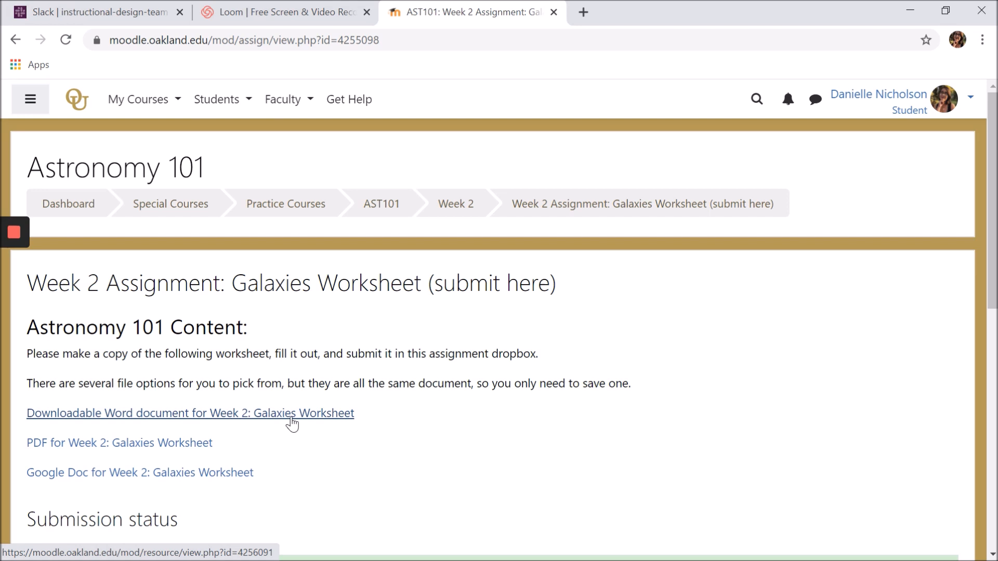
pyautogui.click(190, 413)
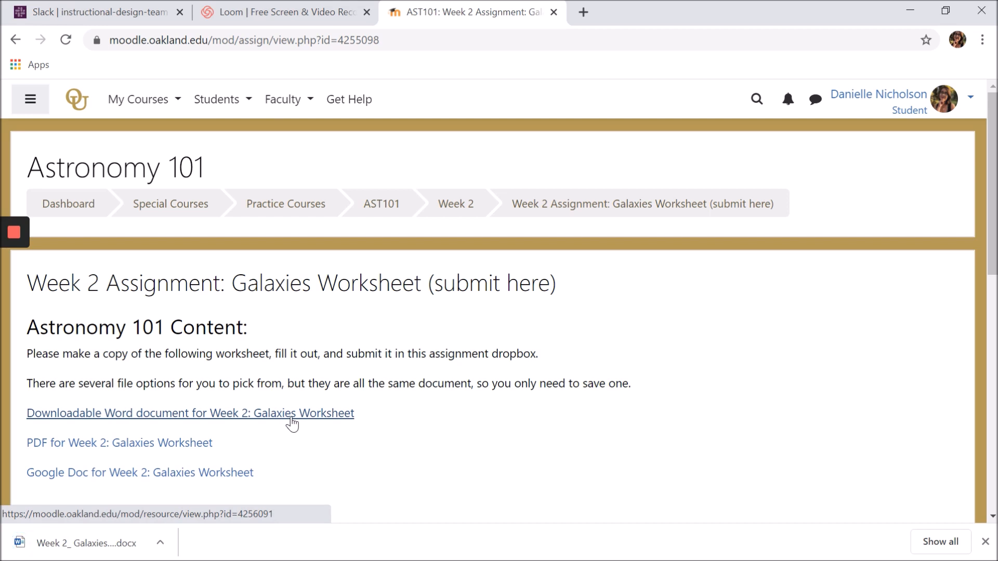
pyautogui.scroll(-3)
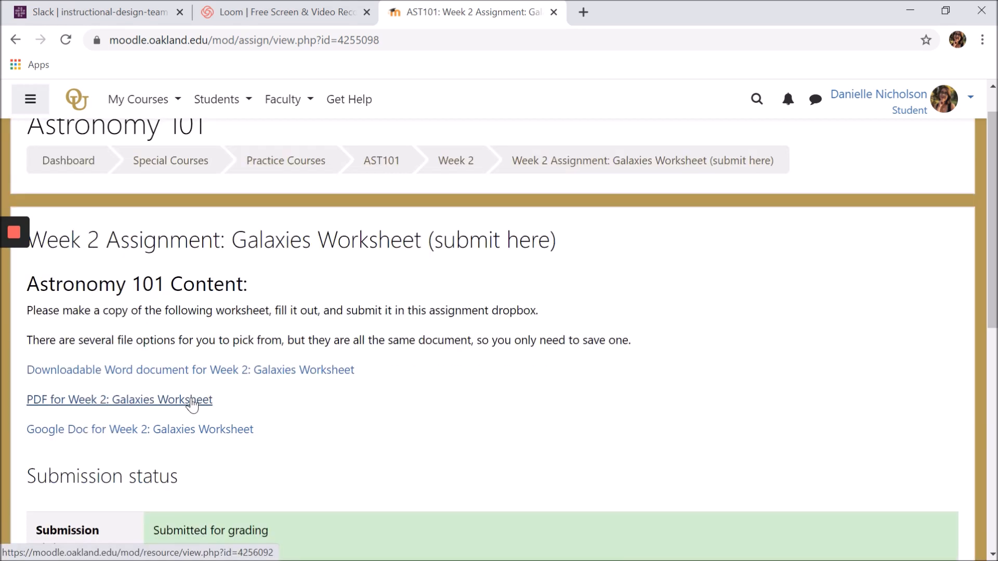
# Save the worksheet PDF into the Astronomy 101 folder and close the PDF
pyautogui.click(119, 400)
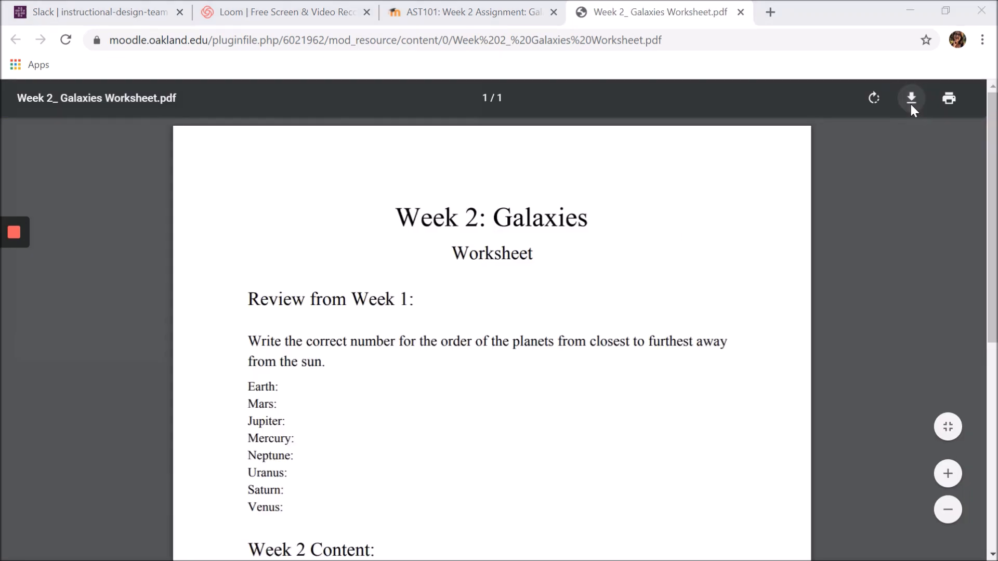
pyautogui.click(910, 99)
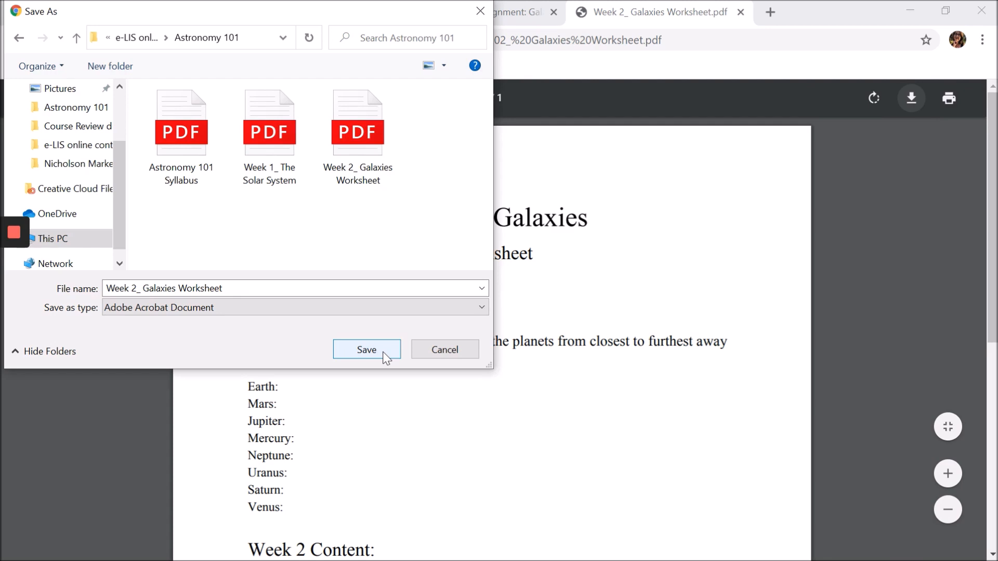
pyautogui.click(367, 349)
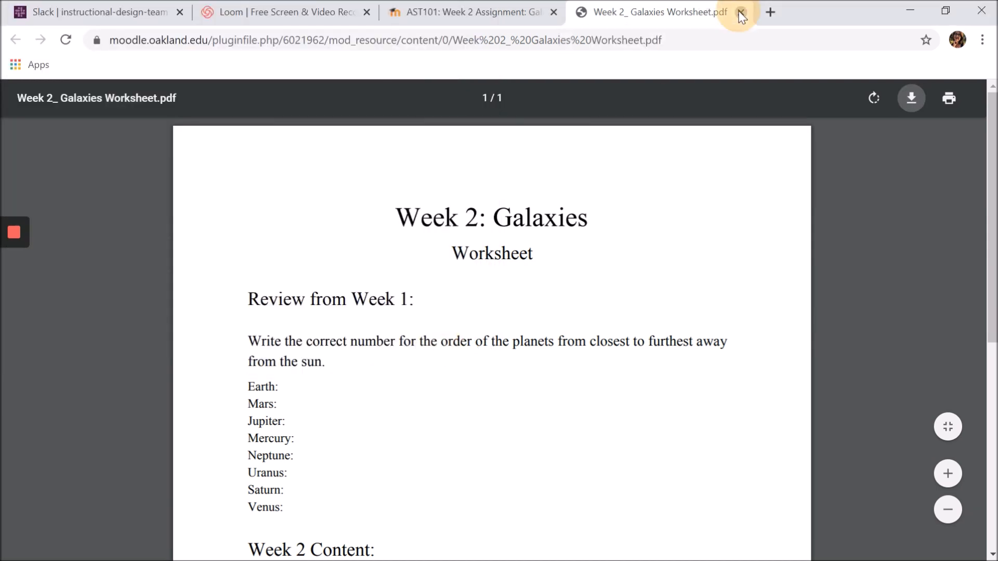
pyautogui.click(740, 11)
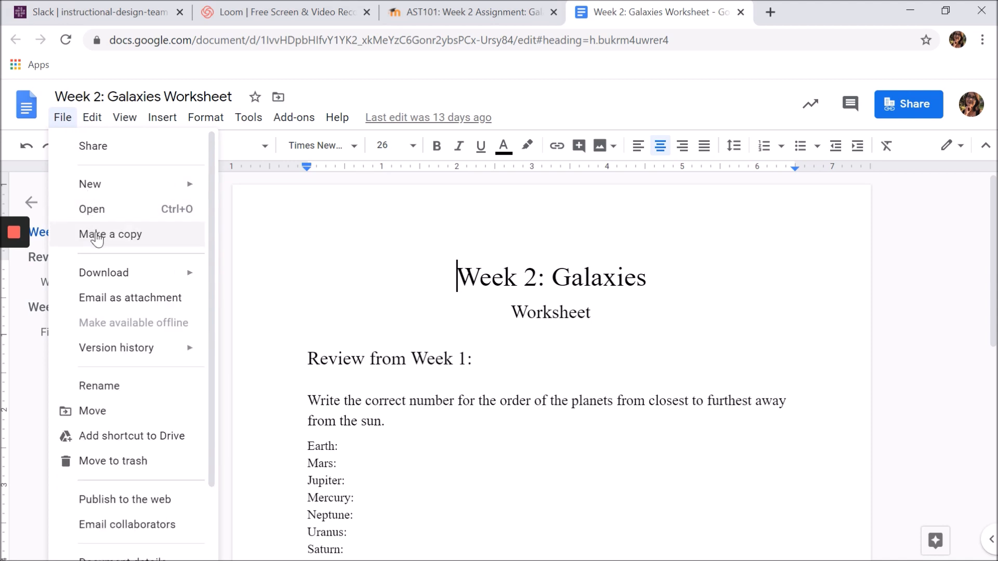
# Make a copy of the Week 2: Galaxies Worksheet Google Doc and close it
pyautogui.click(109, 235)
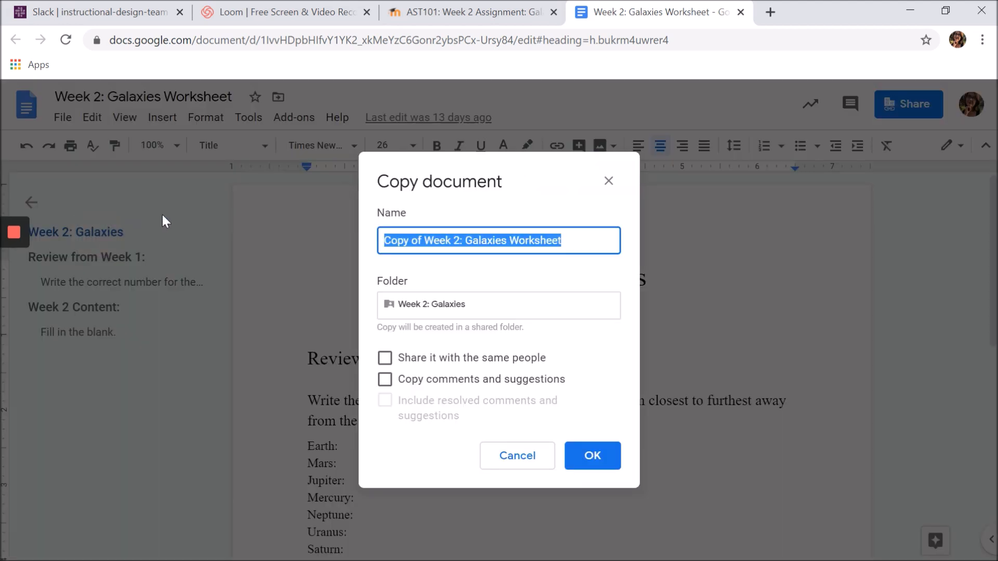
pyautogui.moveTo(590, 455)
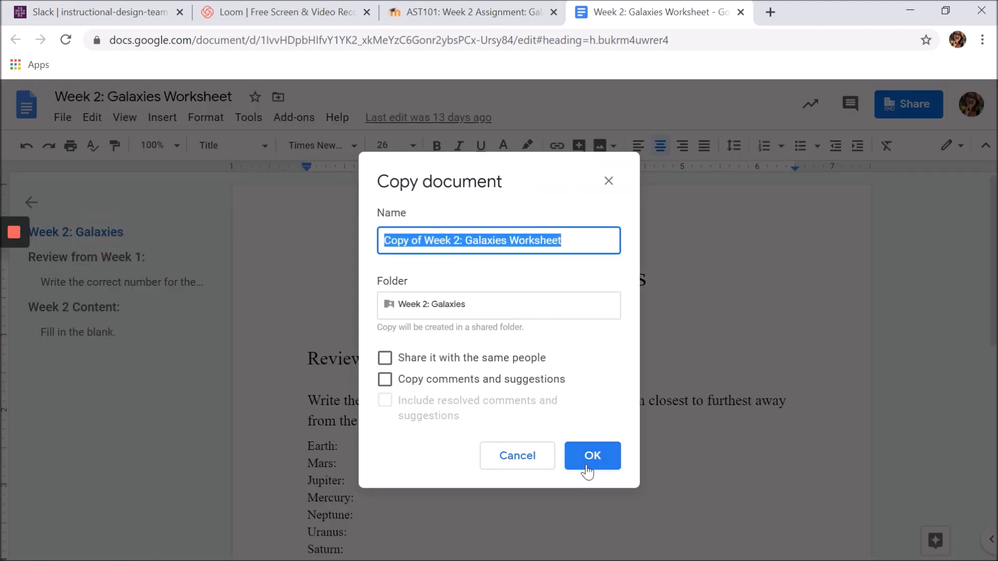
pyautogui.moveTo(579, 185)
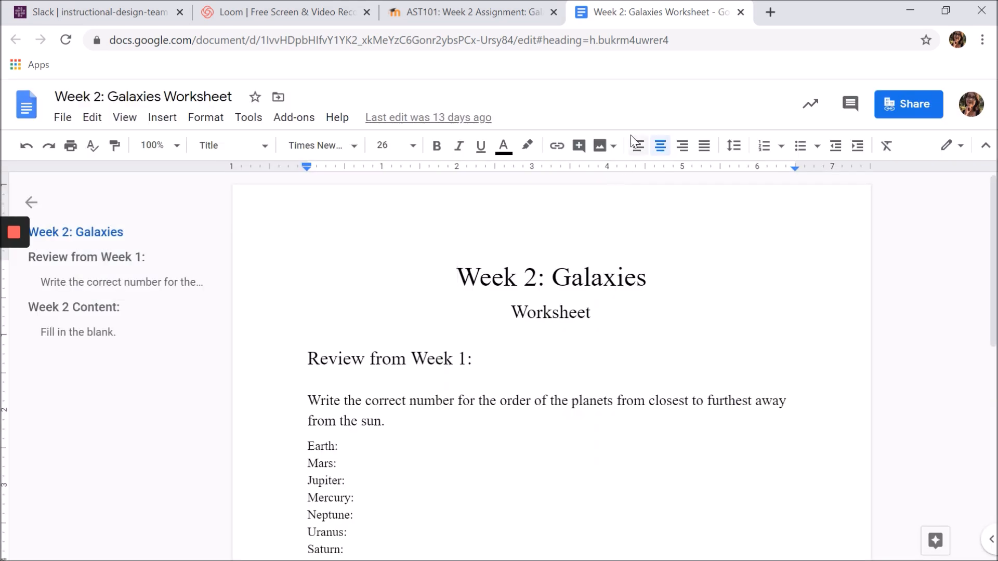
pyautogui.moveTo(740, 12)
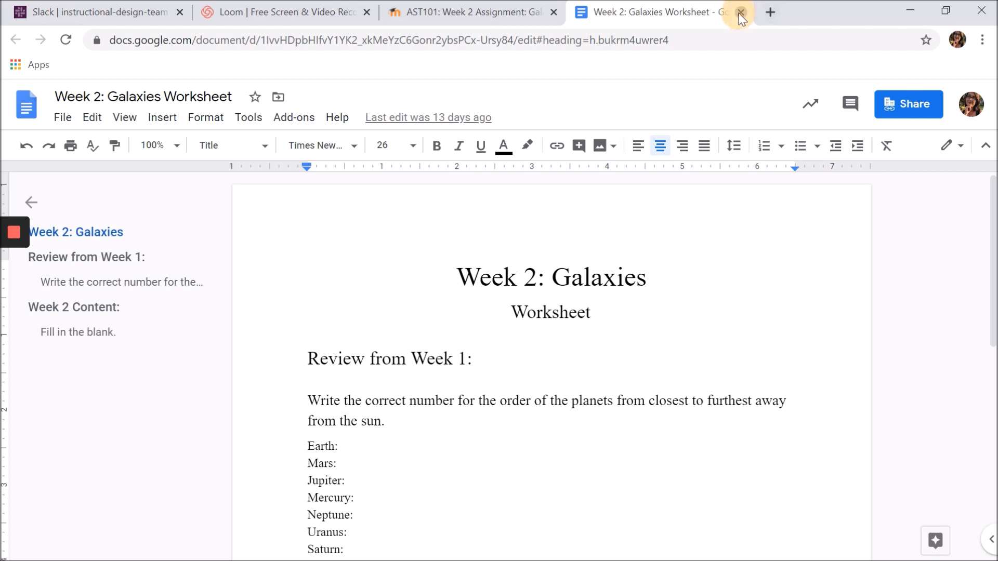
pyautogui.click(738, 11)
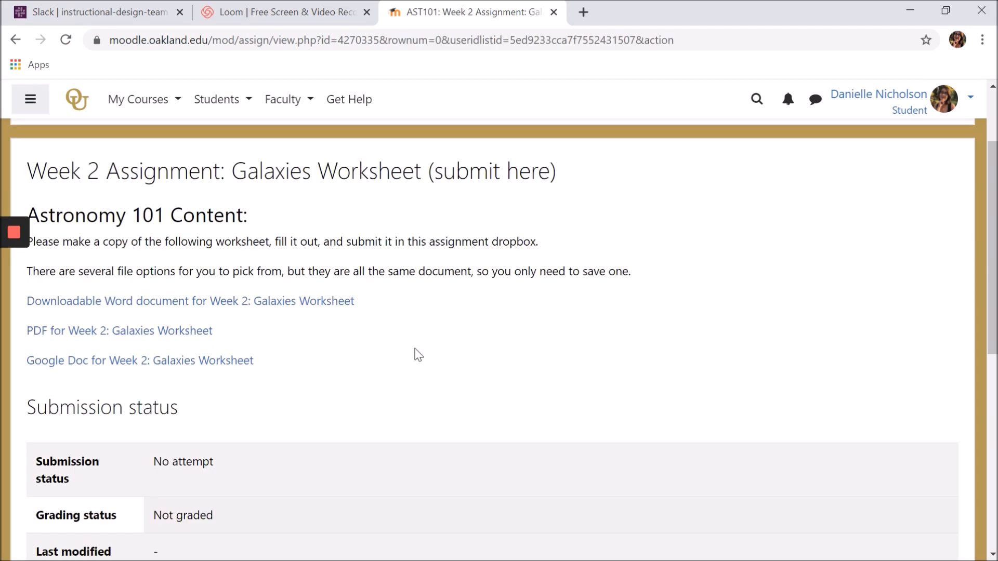
# Scroll to the Submission status table showing No attempt and Not graded
pyautogui.scroll(-3)
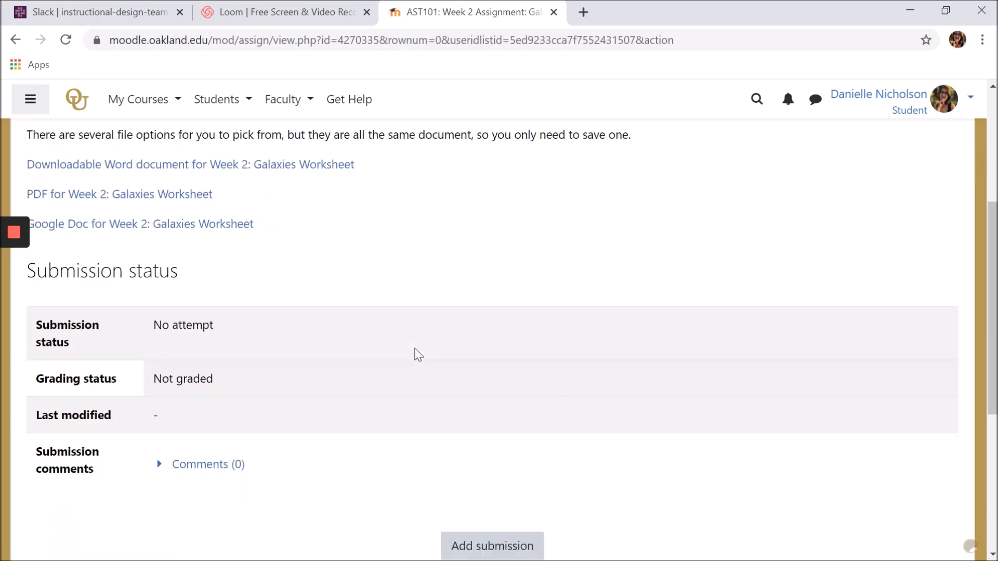
# Open the Edit submission form with its empty File submissions area
pyautogui.click(492, 546)
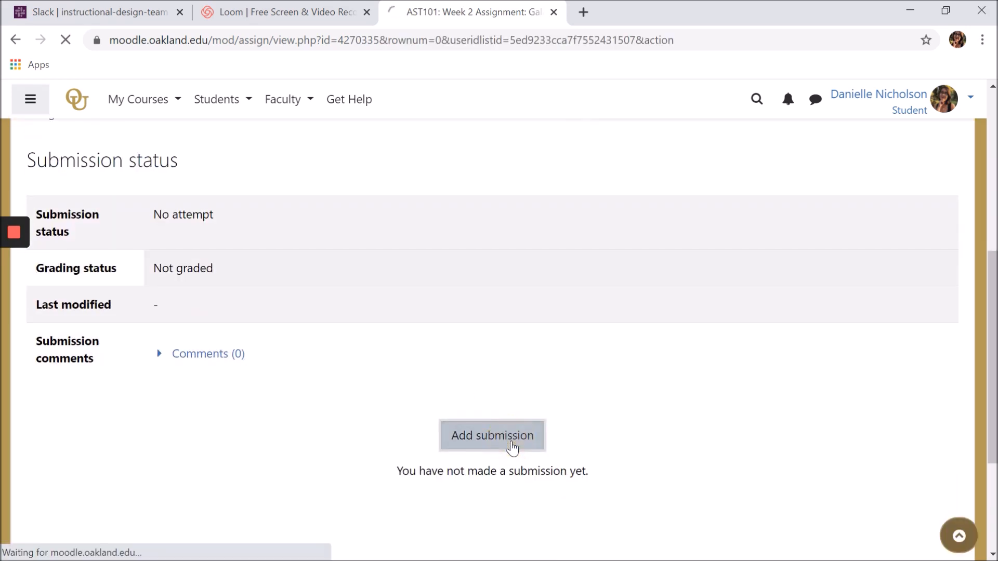
pyautogui.click(491, 436)
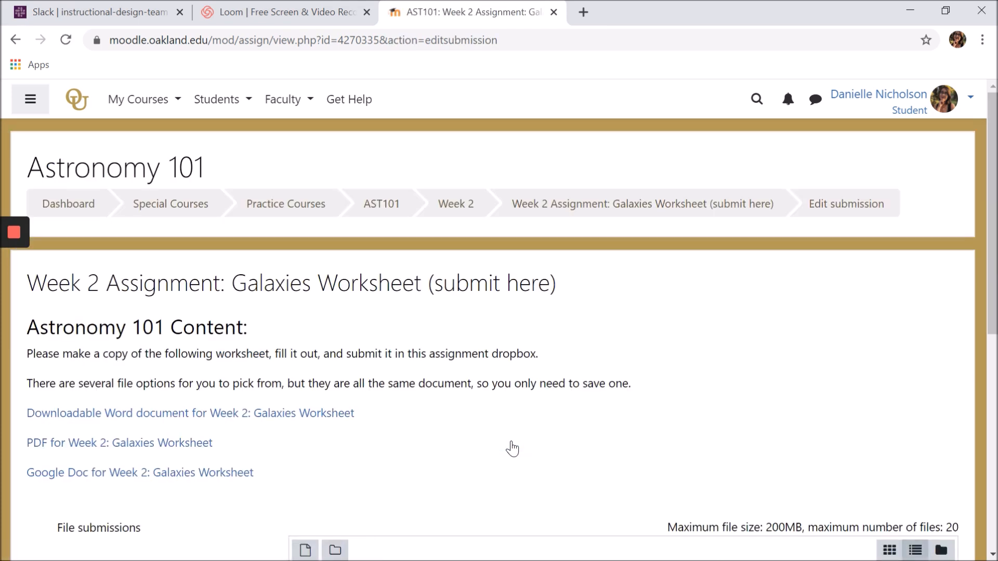
pyautogui.scroll(-3)
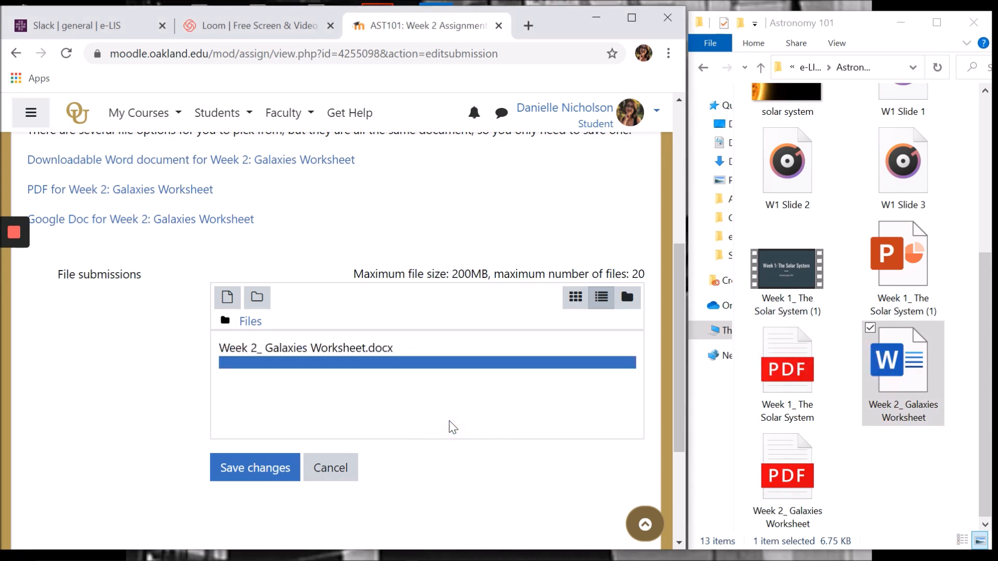
pyautogui.click(599, 297)
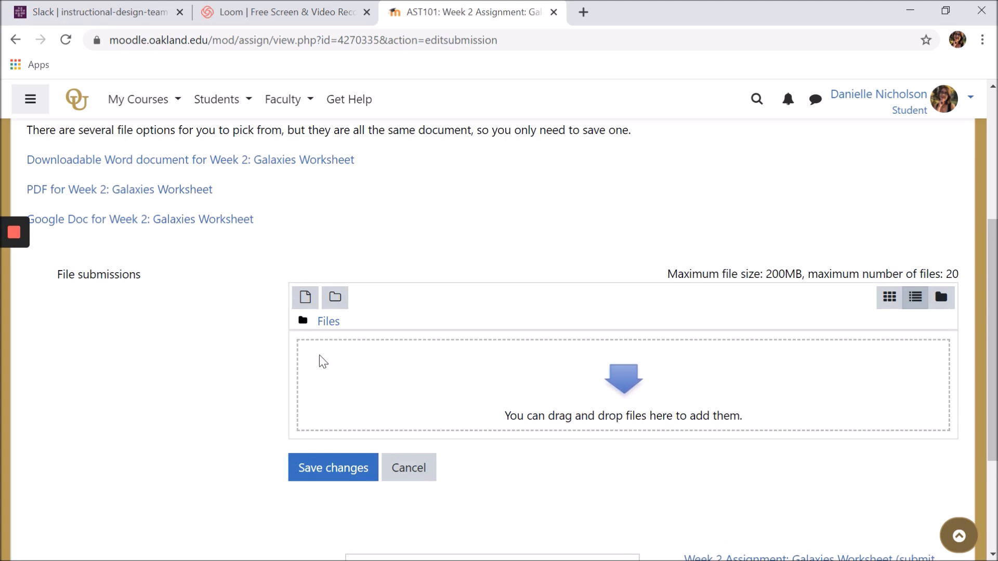
pyautogui.moveTo(305, 297)
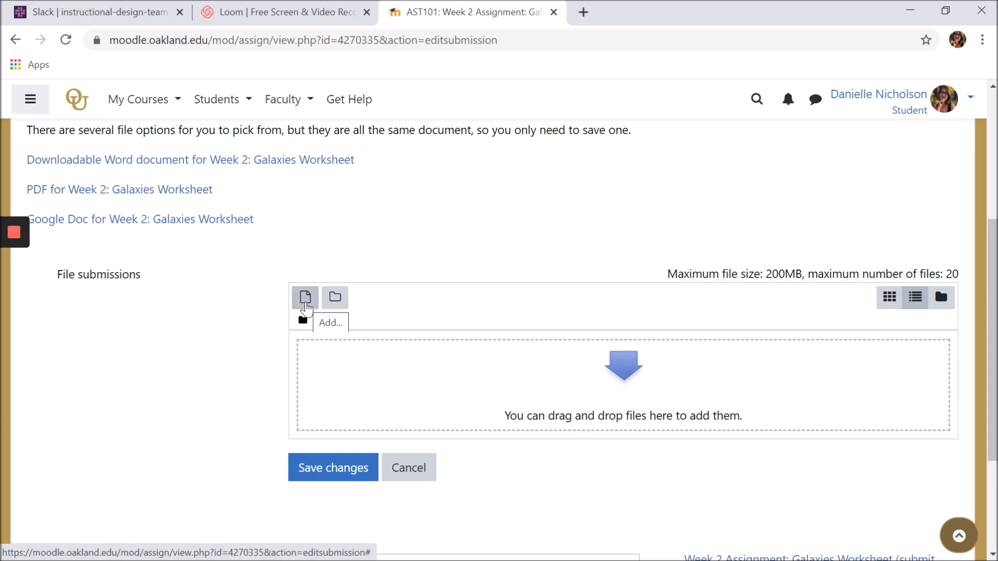
# Choose to upload a file and pick the Astronomy 101 Syllabus PDF
pyautogui.click(304, 297)
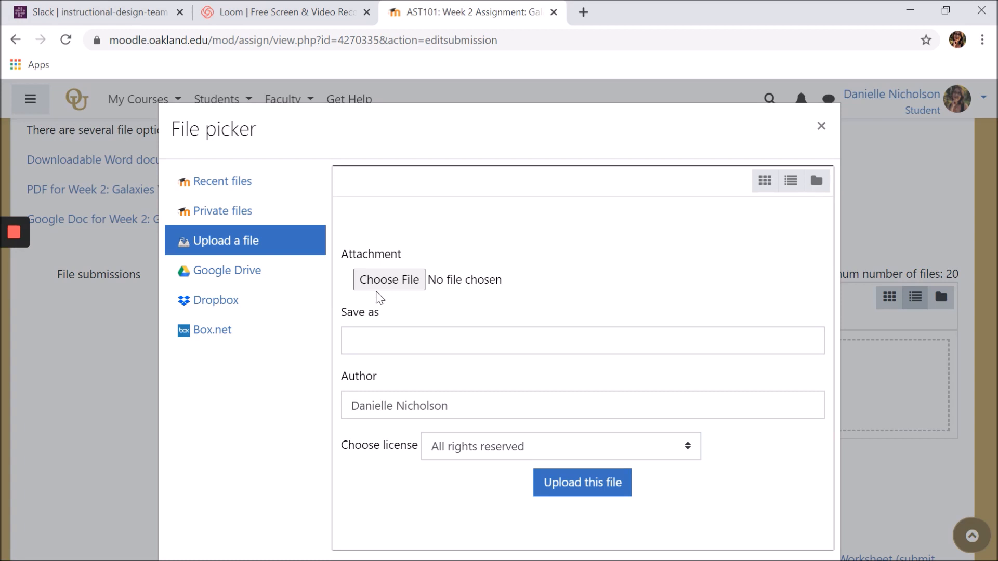
pyautogui.moveTo(235, 278)
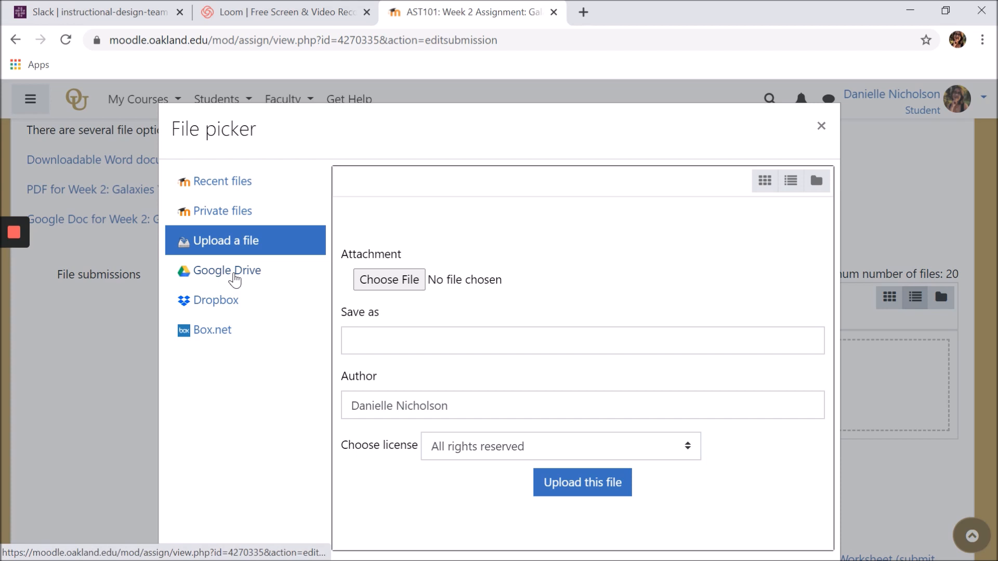
pyautogui.moveTo(443, 320)
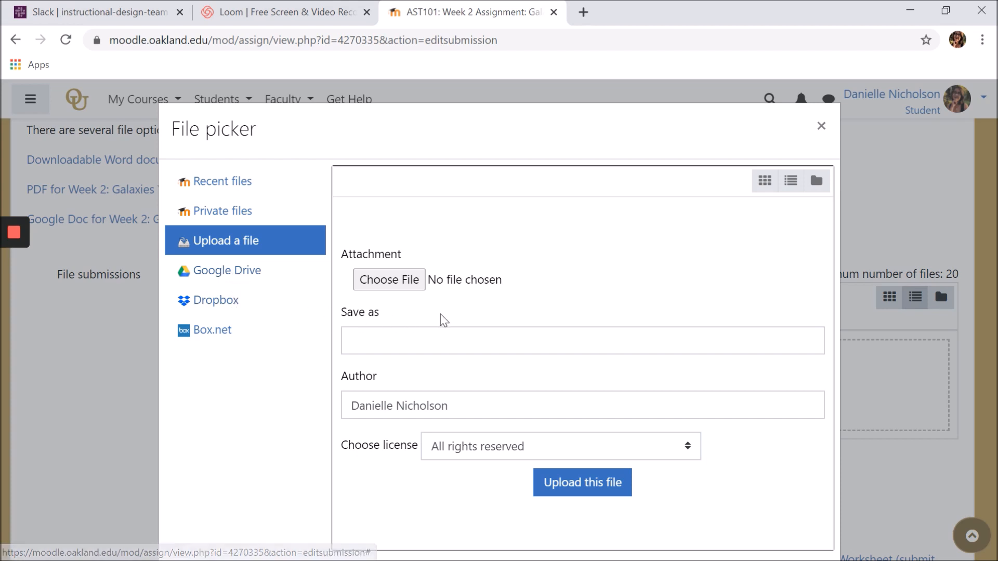
pyautogui.moveTo(388, 279)
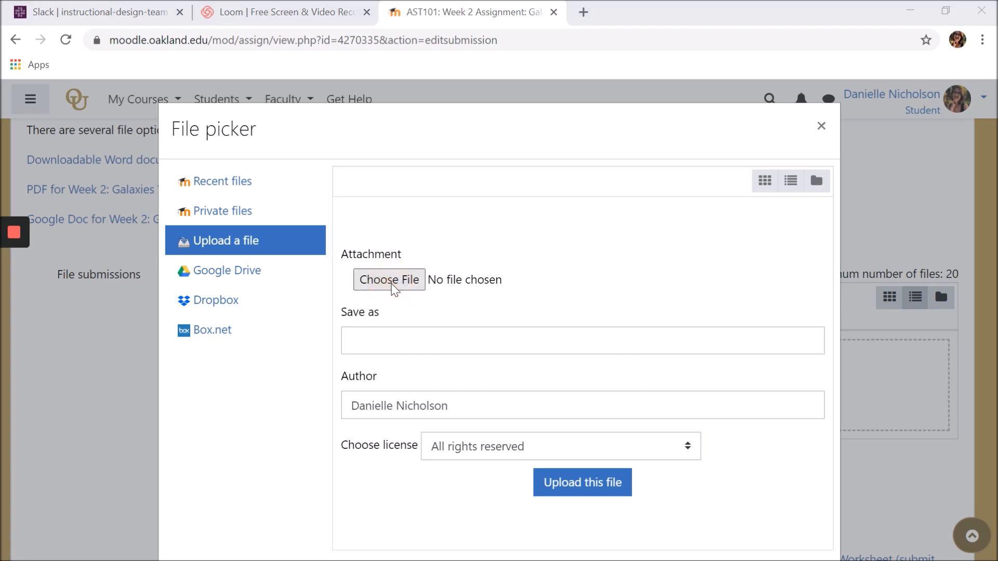
pyautogui.click(389, 280)
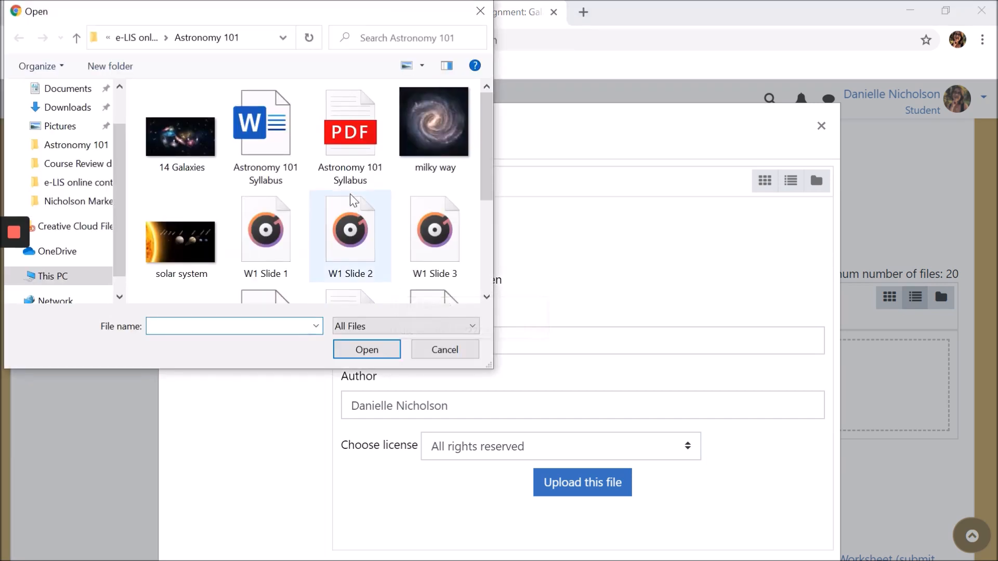
pyautogui.click(350, 133)
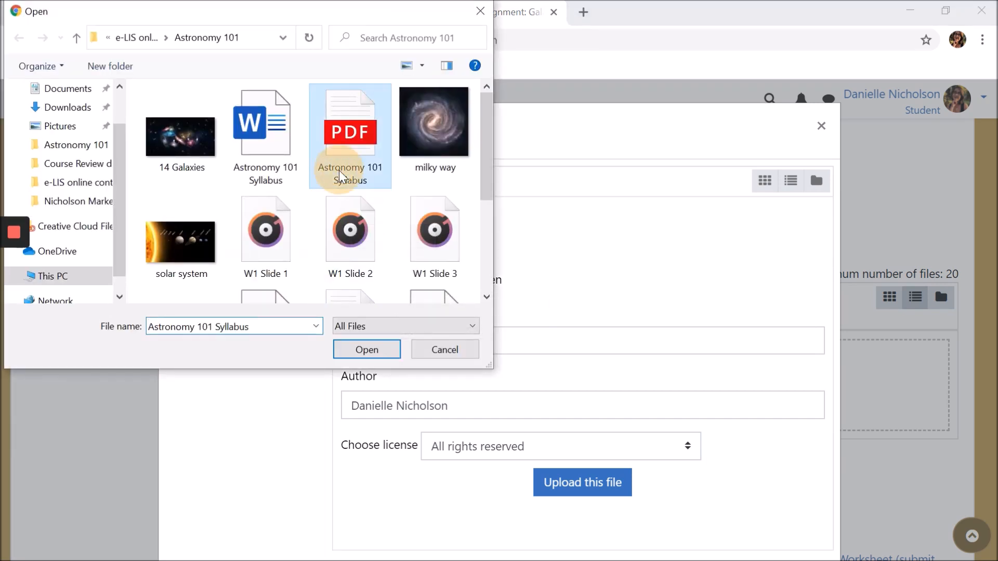
# Confirm the PDF, name it 'worksheet', and upload it to the submission
pyautogui.click(365, 349)
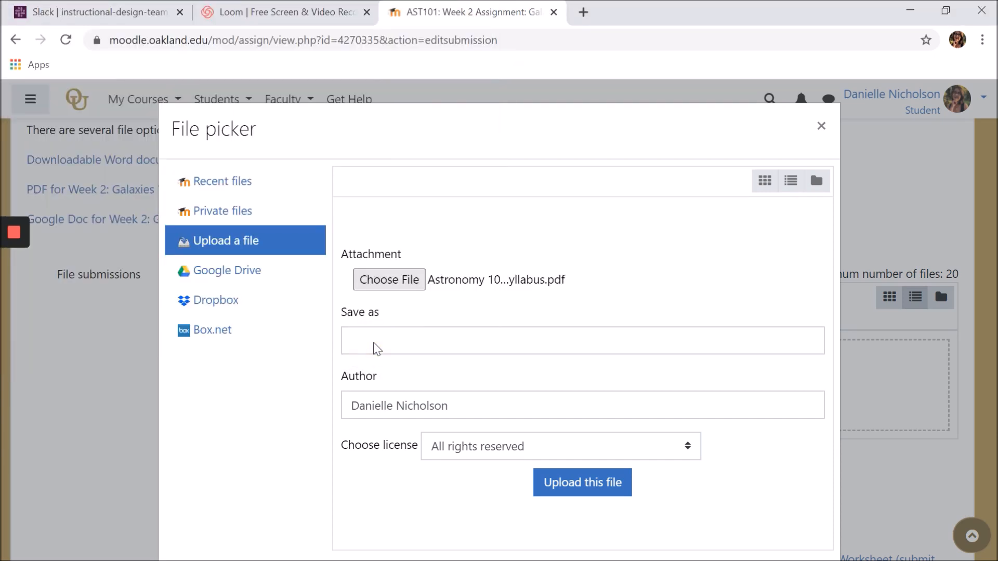
pyautogui.write('worksheet')
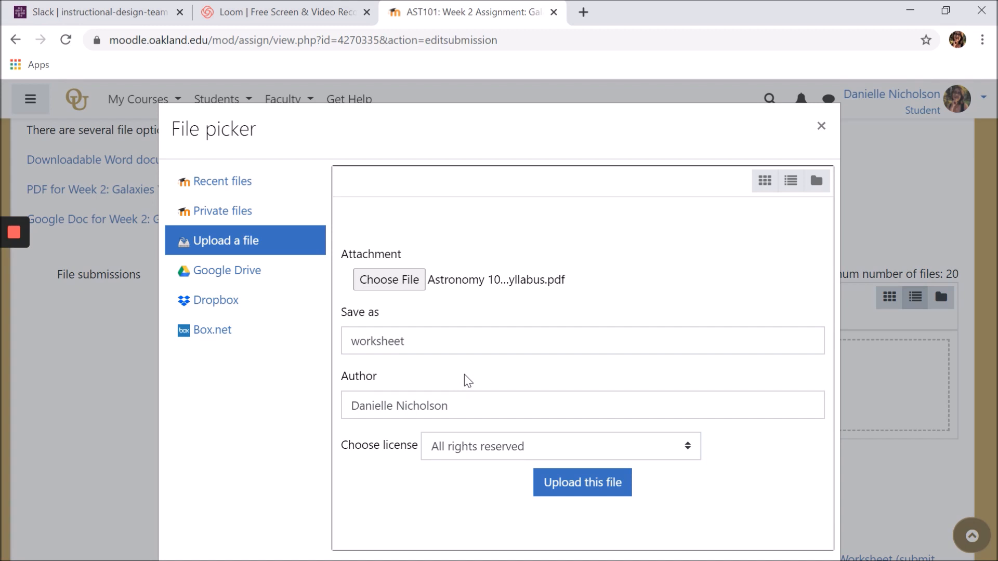
pyautogui.moveTo(581, 482)
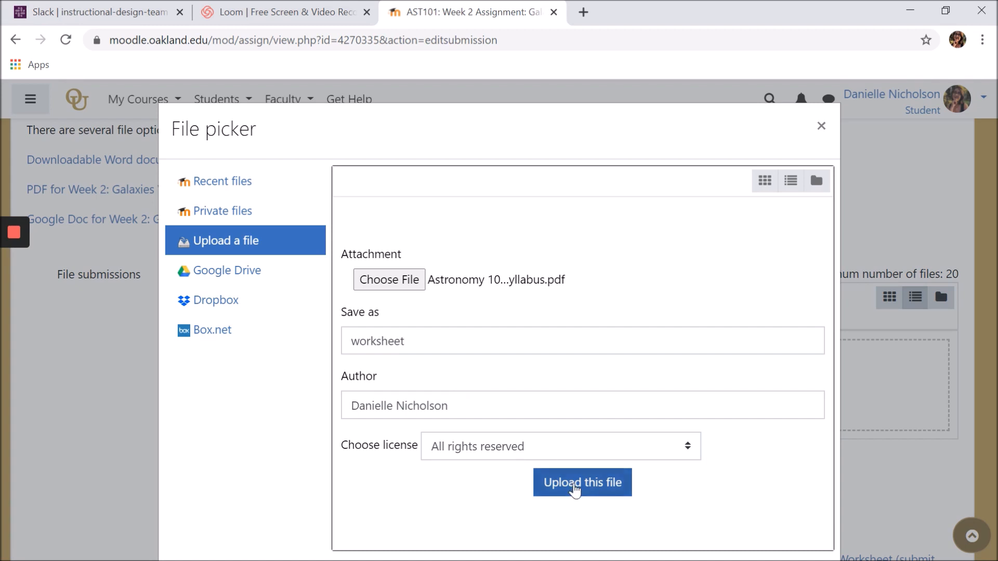
pyautogui.click(580, 482)
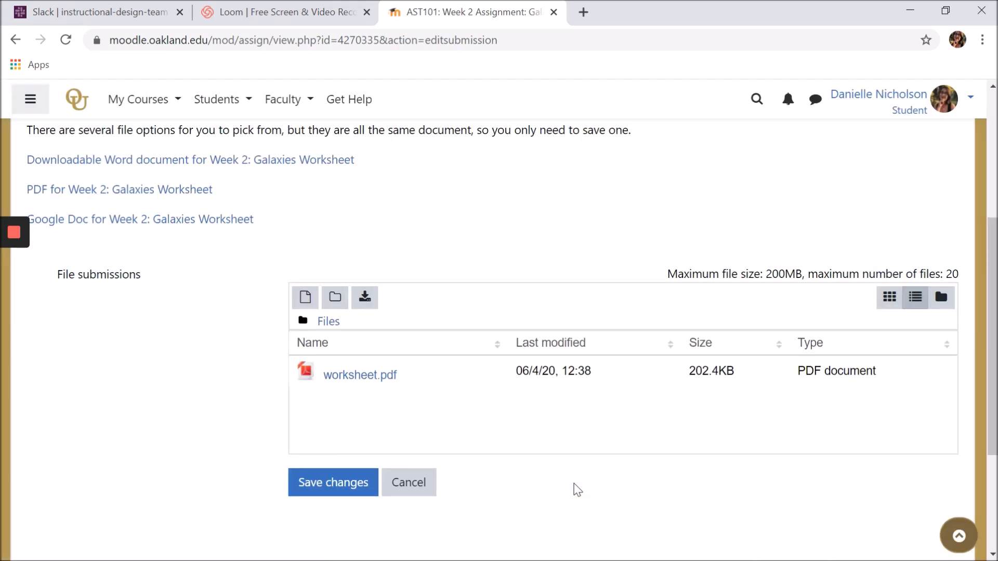
pyautogui.moveTo(333, 482)
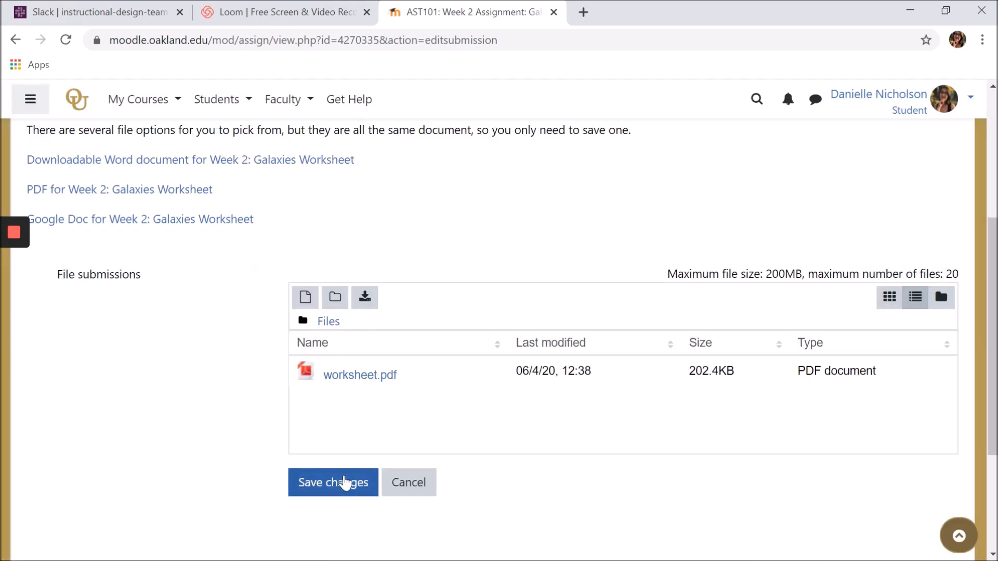
# Save the submission and check its status reads Submitted for grading with worksheet.pdf
pyautogui.click(333, 483)
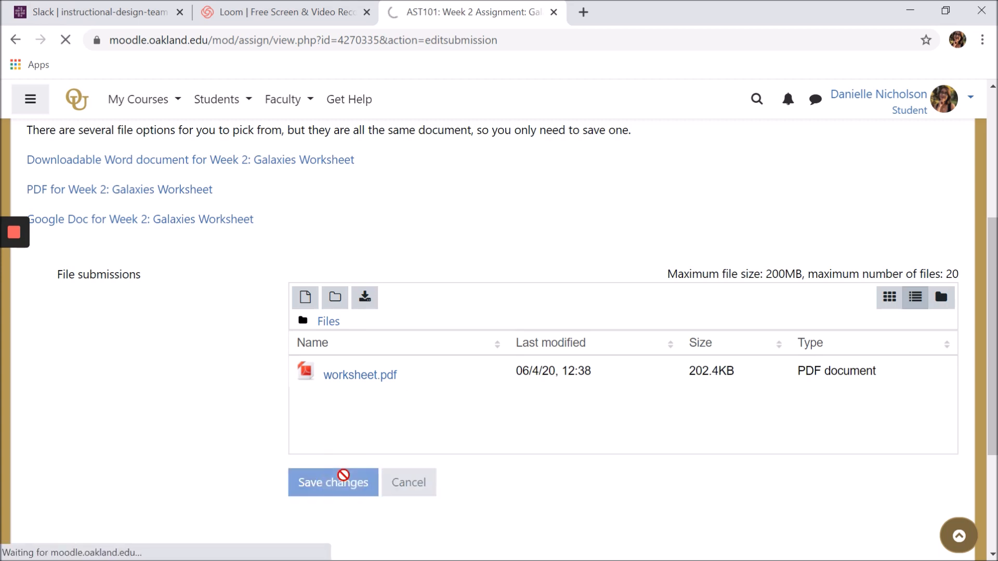
pyautogui.click(332, 482)
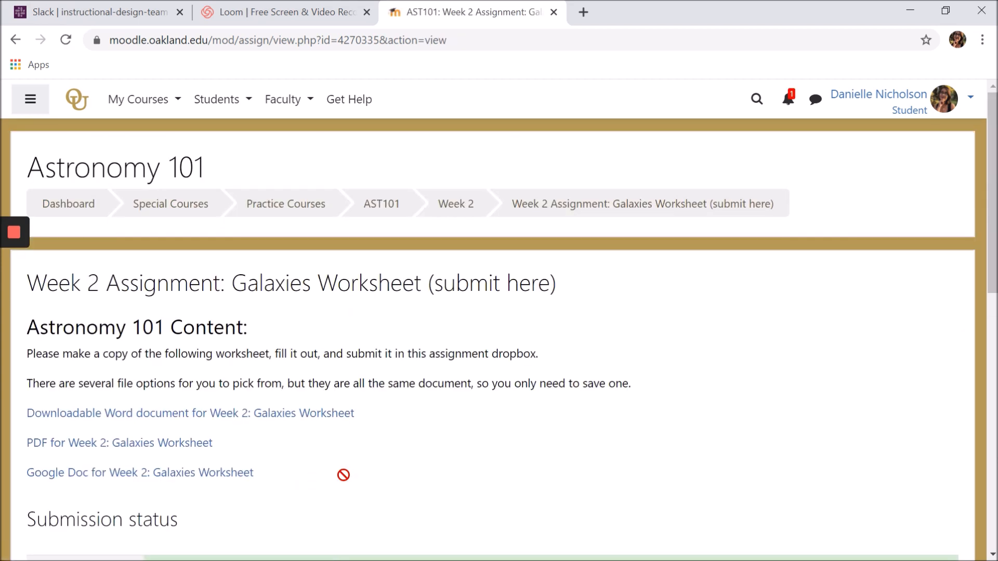
pyautogui.scroll(-3)
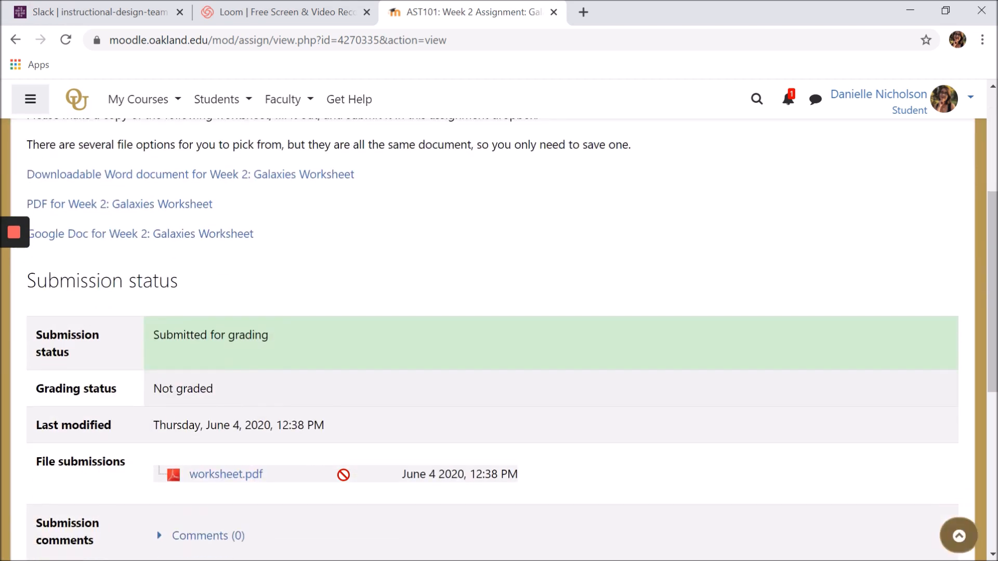
pyautogui.scroll(-3)
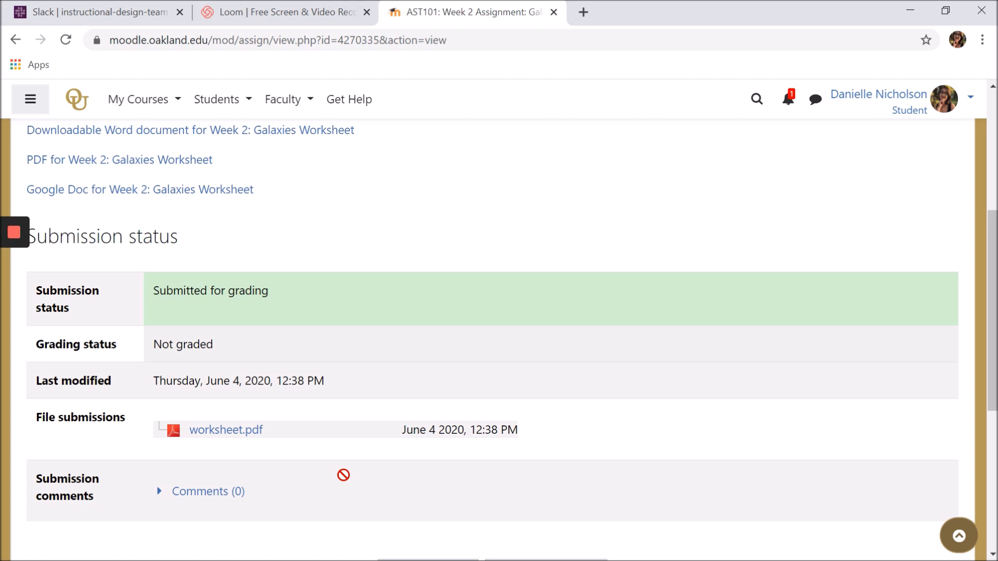
pyautogui.moveTo(302, 338)
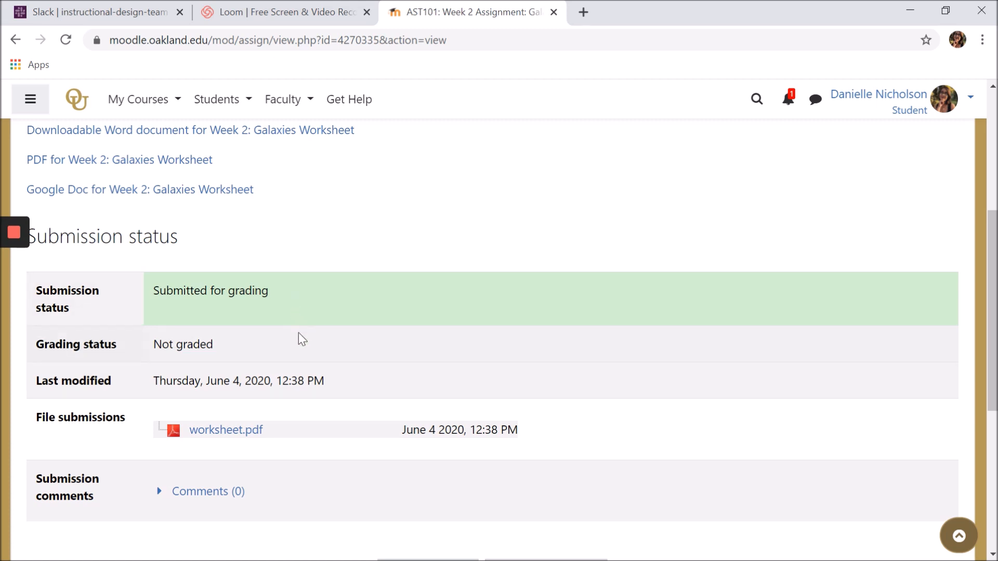
pyautogui.moveTo(296, 389)
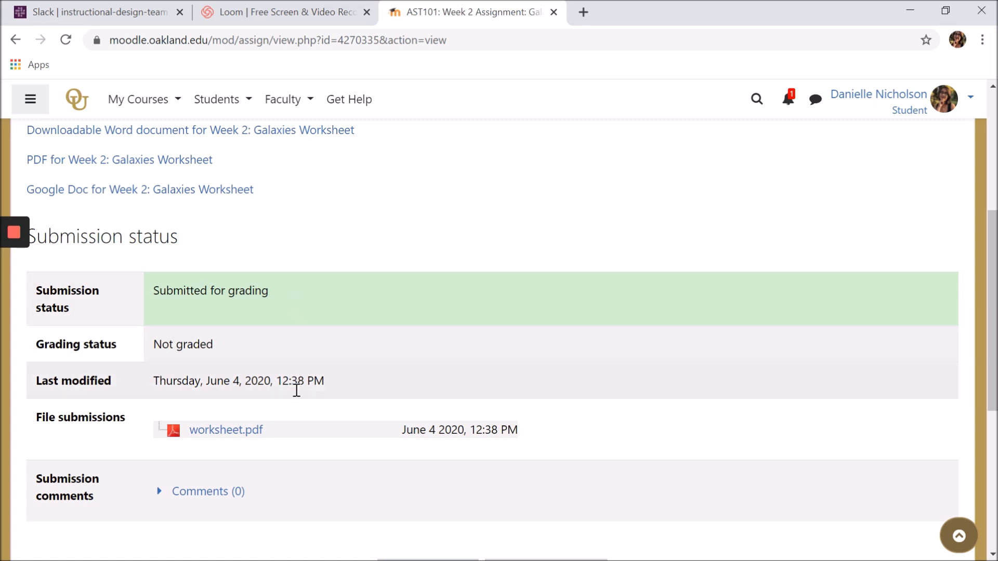
pyautogui.moveTo(296, 426)
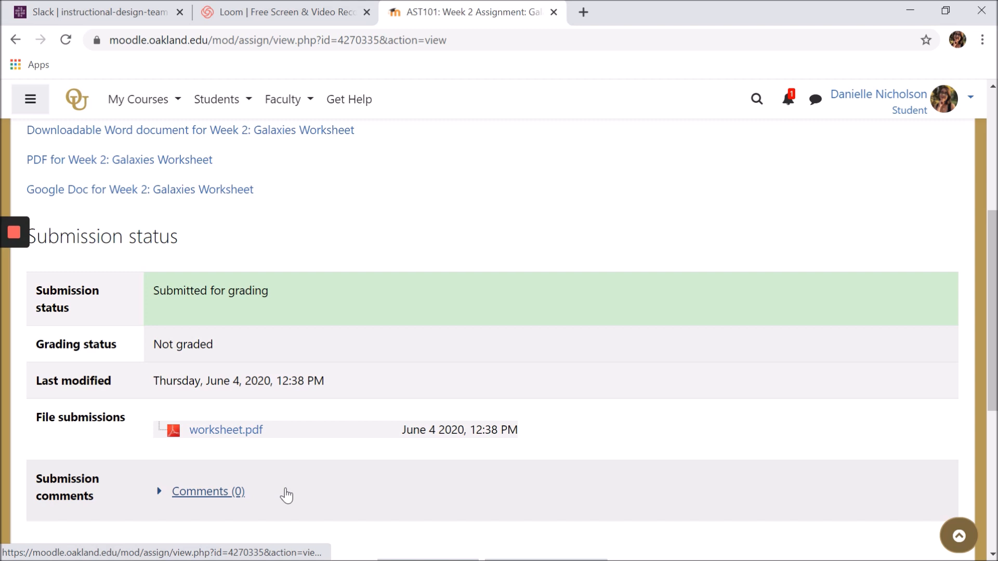
pyautogui.scroll(-3)
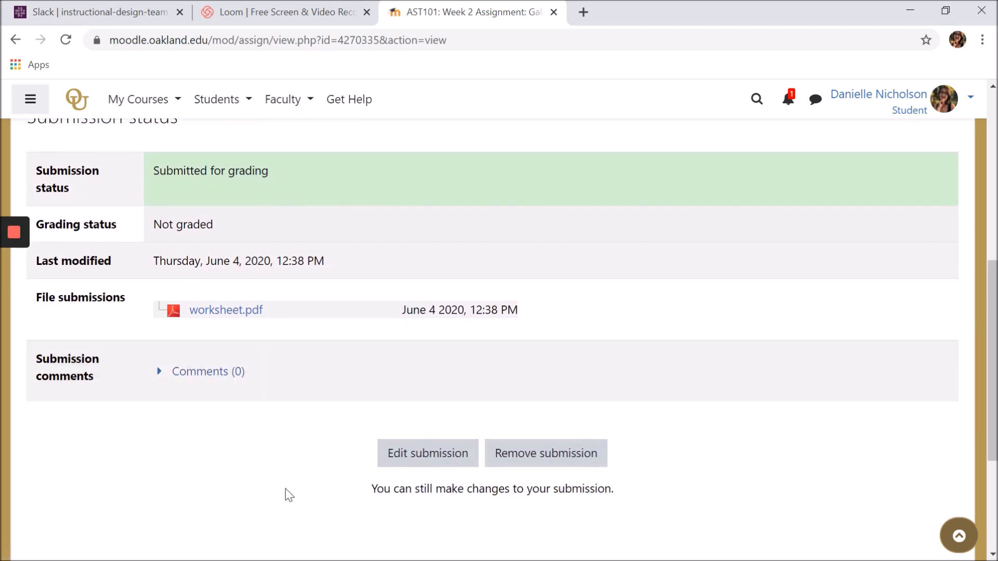